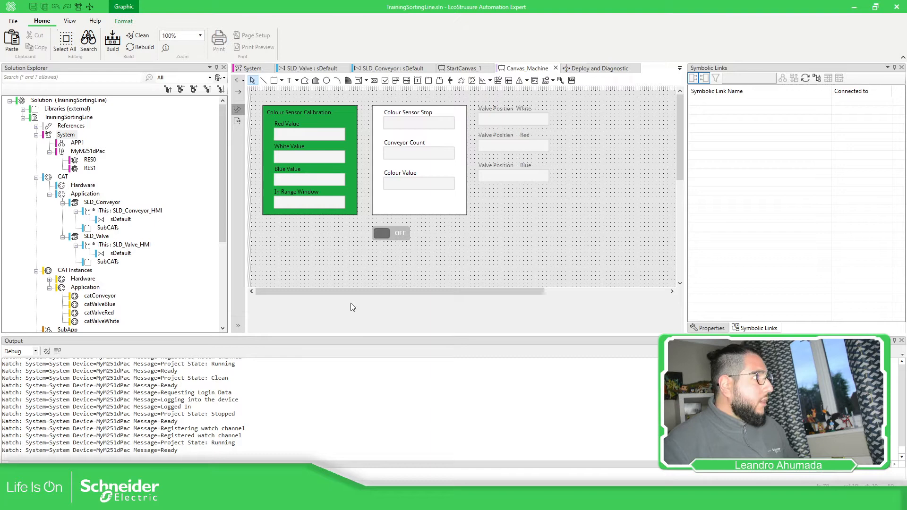
- Check the controller status, then start the local HMI runtime from HMI_SortingLine
{"action": "left_click", "coordinate": [599, 68]}
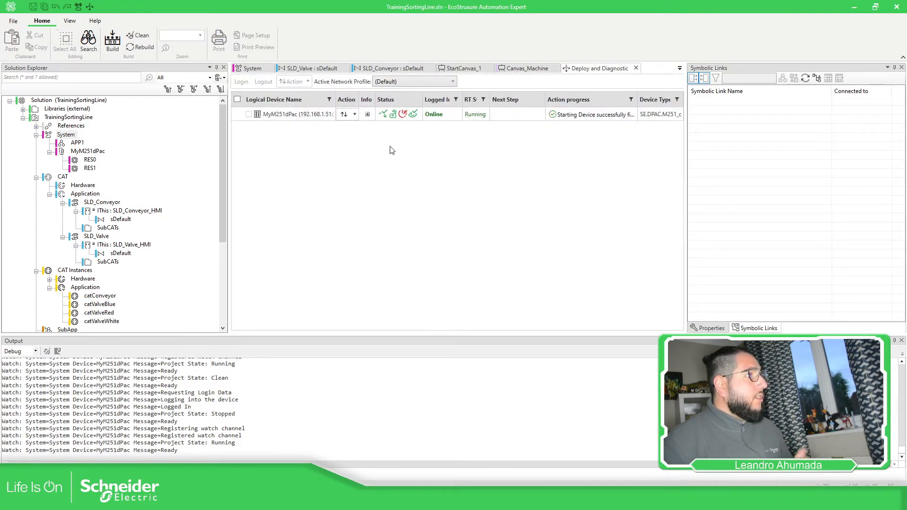
{"action": "left_click", "coordinate": [527, 68]}
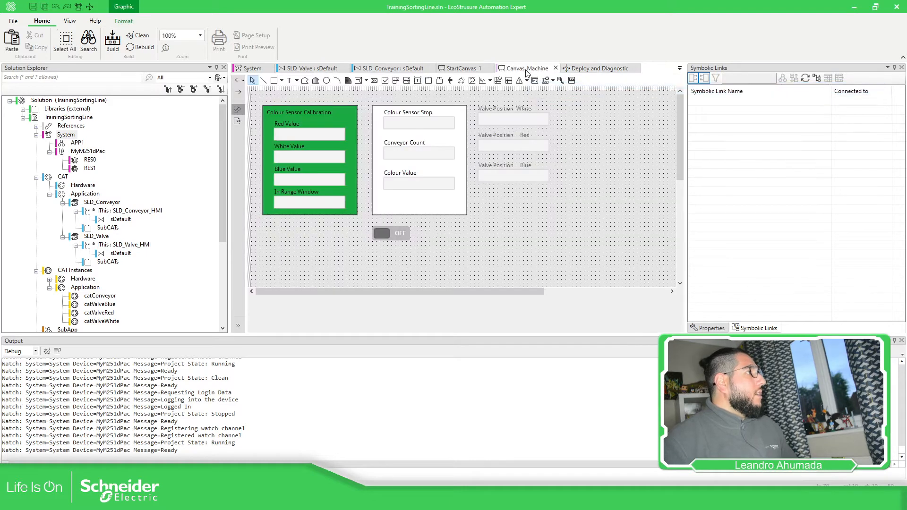
{"action": "scroll", "scroll_direction": "down", "scroll_amount": 3}
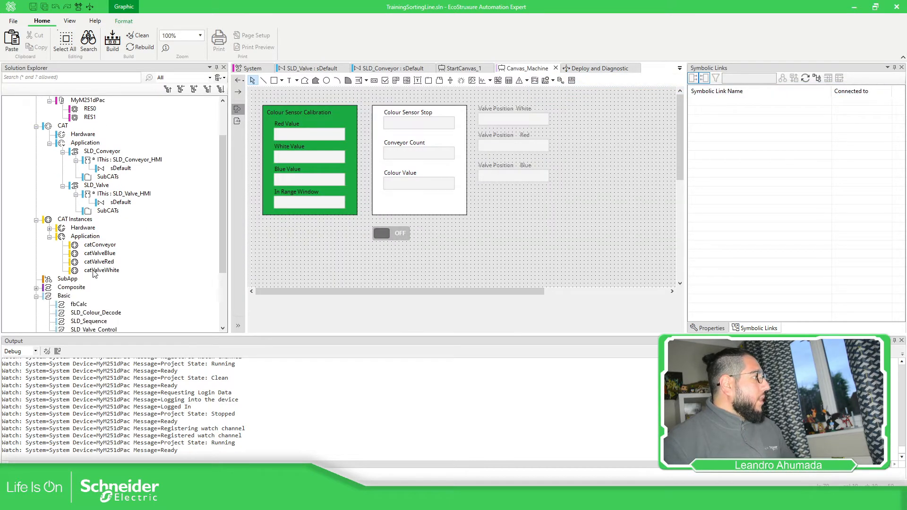
{"action": "right_click", "coordinate": [91, 287]}
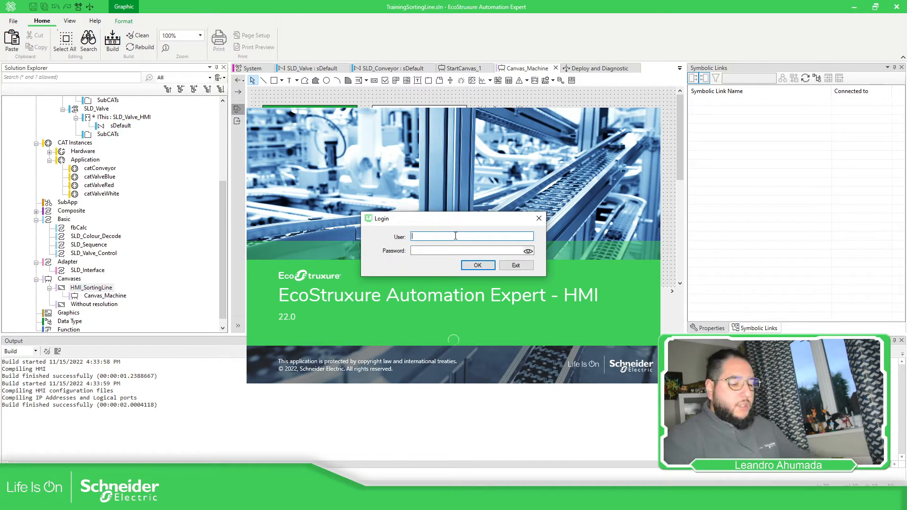
- Log the HMI runtime in as Administrator with its password
{"action": "type", "text": "Administrat"}
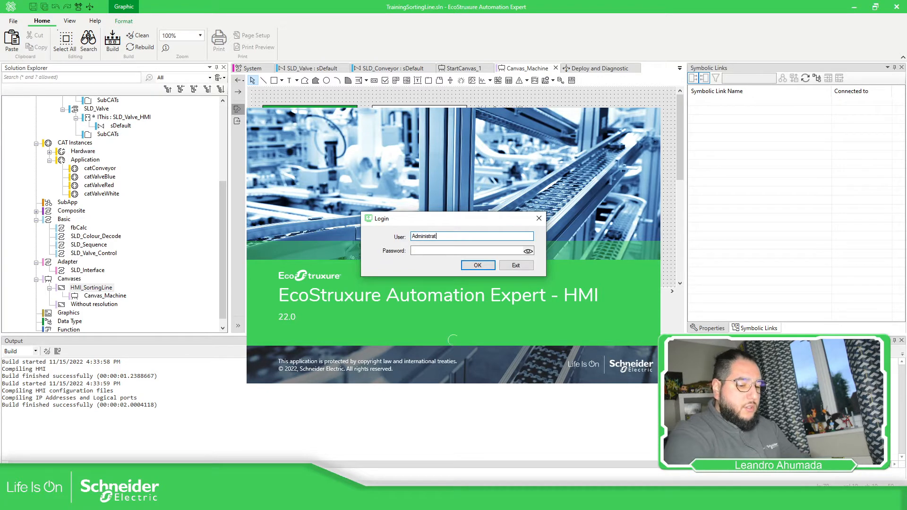
{"action": "type", "text": "••••••"}
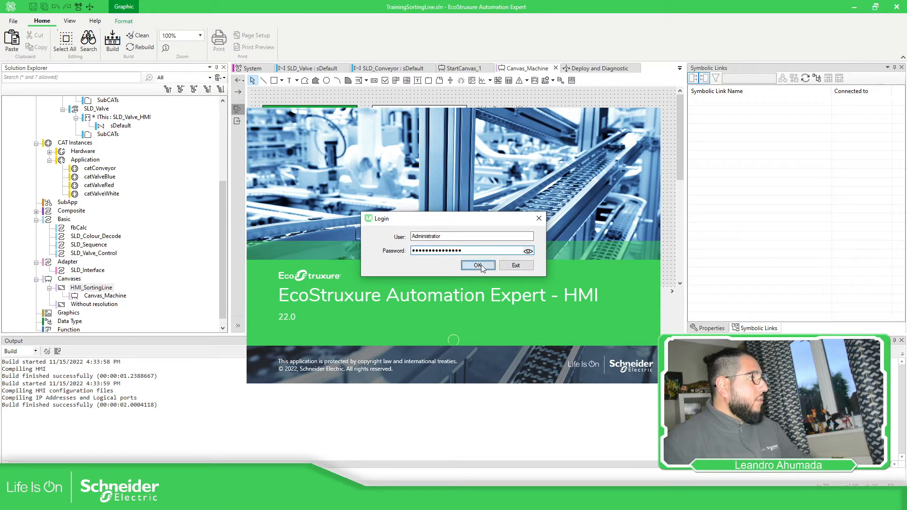
{"action": "left_click", "coordinate": [478, 266]}
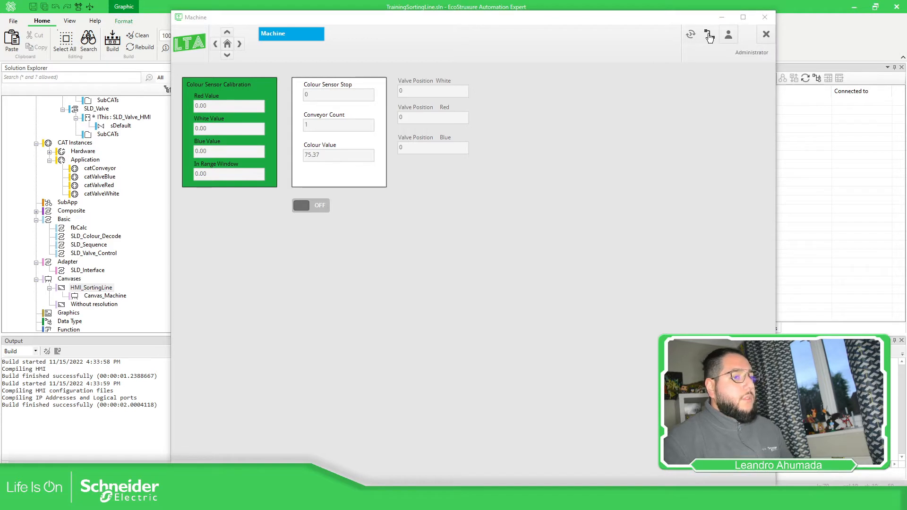
- Switch the runtime user to Letomas, checking the typed password
{"action": "left_click", "coordinate": [709, 34]}
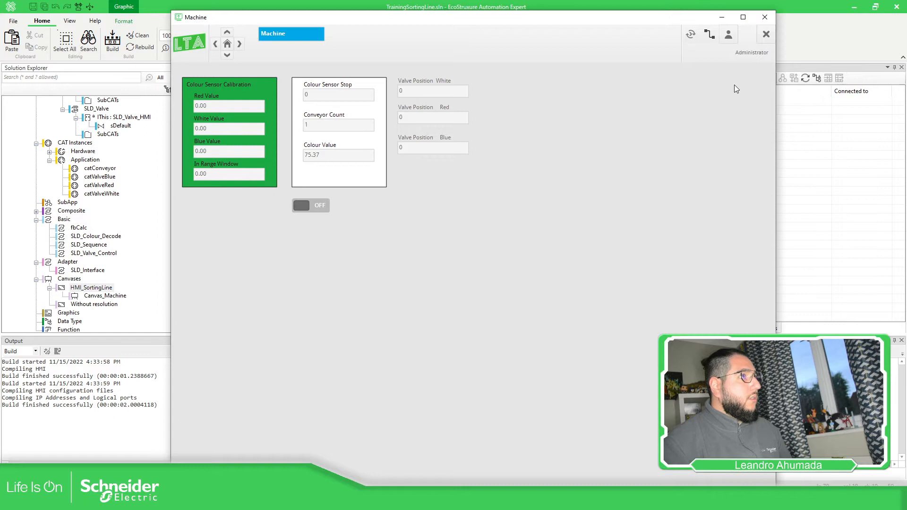
{"action": "mouse_move", "coordinate": [755, 63]}
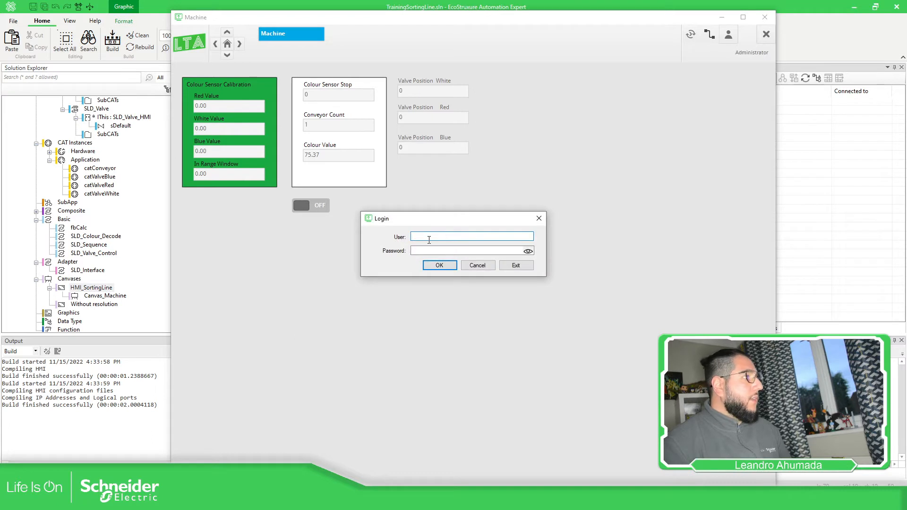
{"action": "type", "text": "Letomas"}
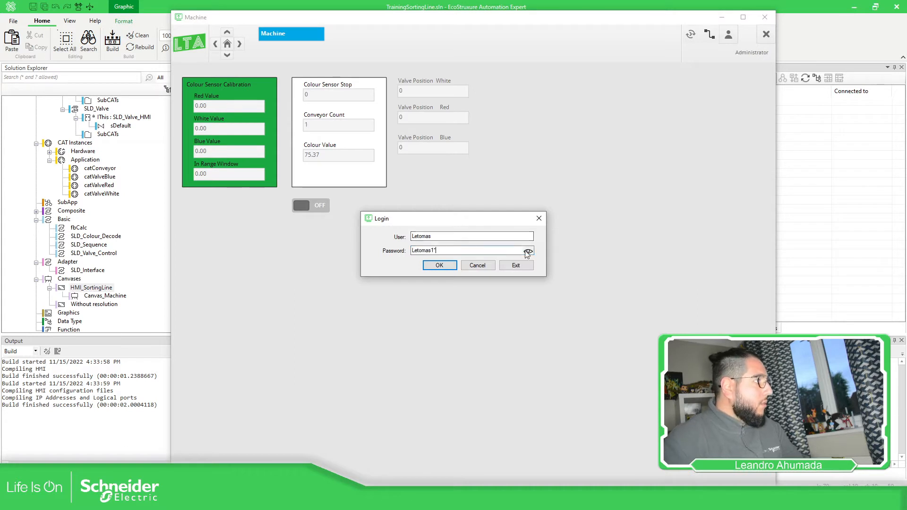
{"action": "left_click", "coordinate": [439, 265]}
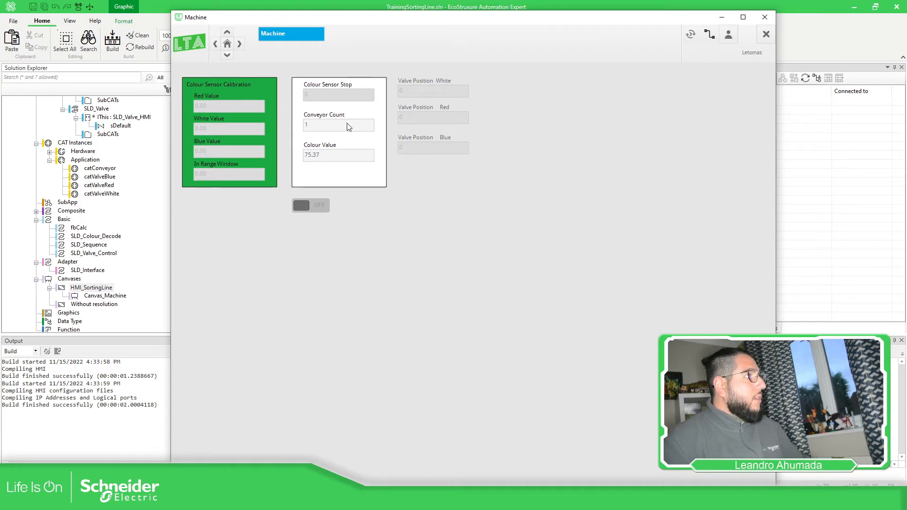
{"action": "mouse_move", "coordinate": [759, 39]}
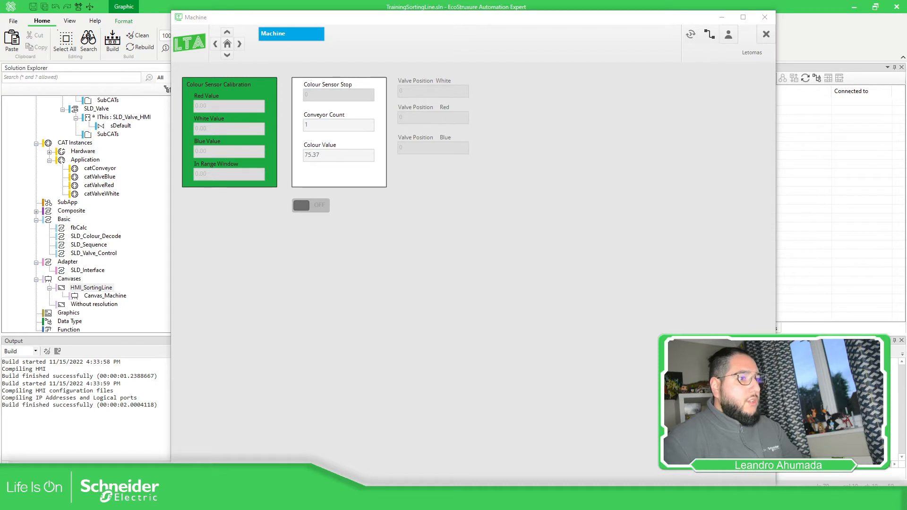
- Review the runtime connection information and close it
{"action": "left_click", "coordinate": [727, 34]}
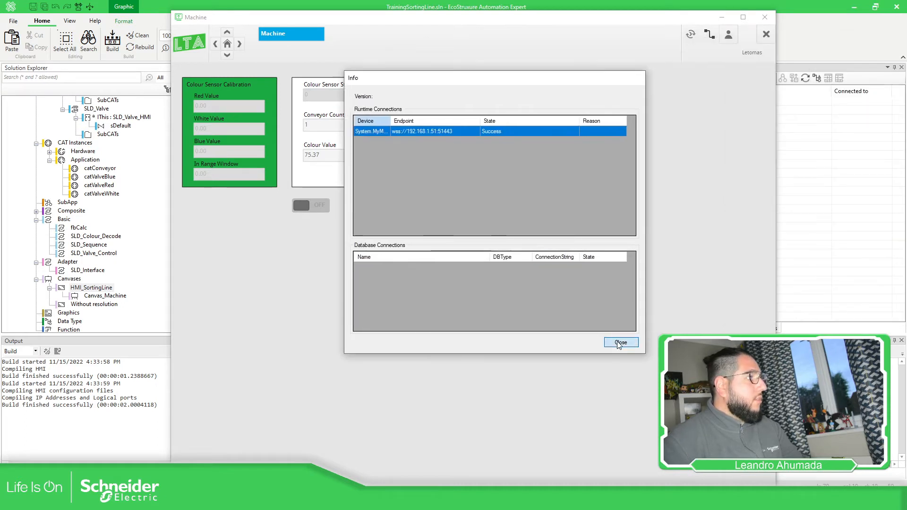
{"action": "left_click", "coordinate": [621, 342]}
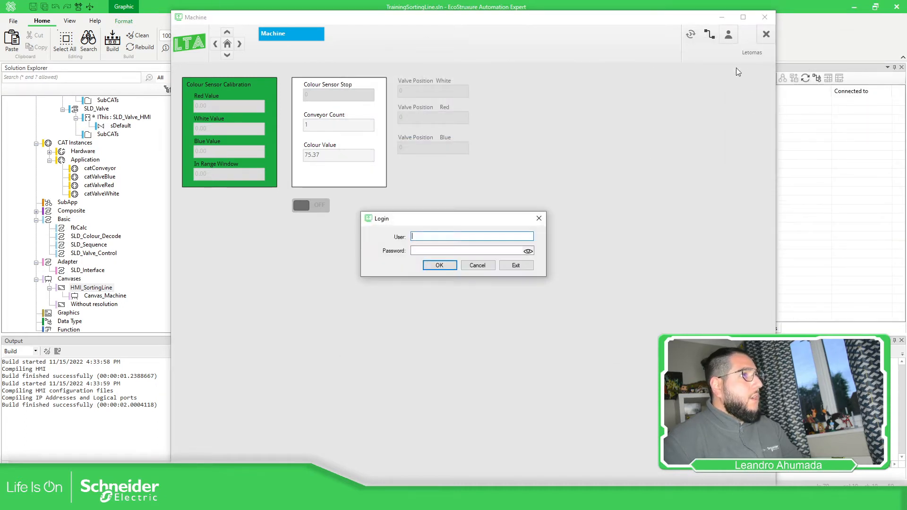
- Enter the Administrator credentials again, revealing the password to verify it
{"action": "type", "text": "Administrator"}
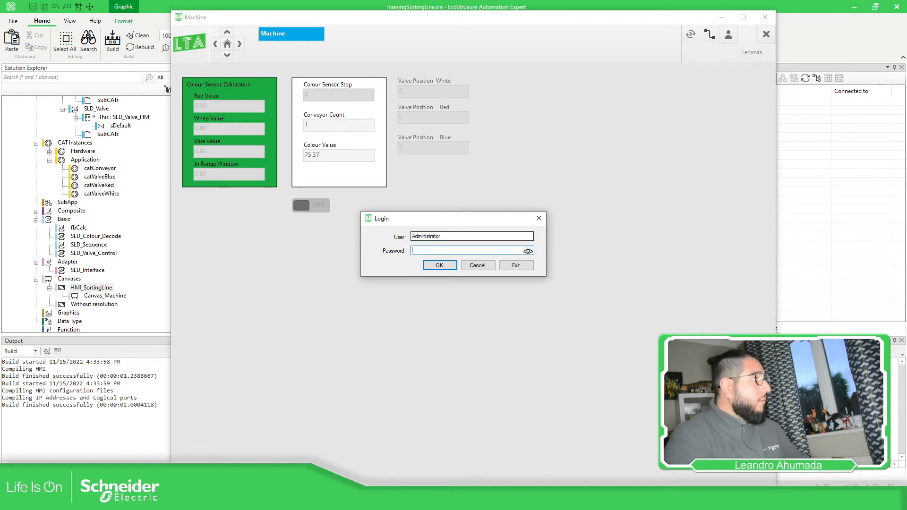
{"action": "type", "text": "password"}
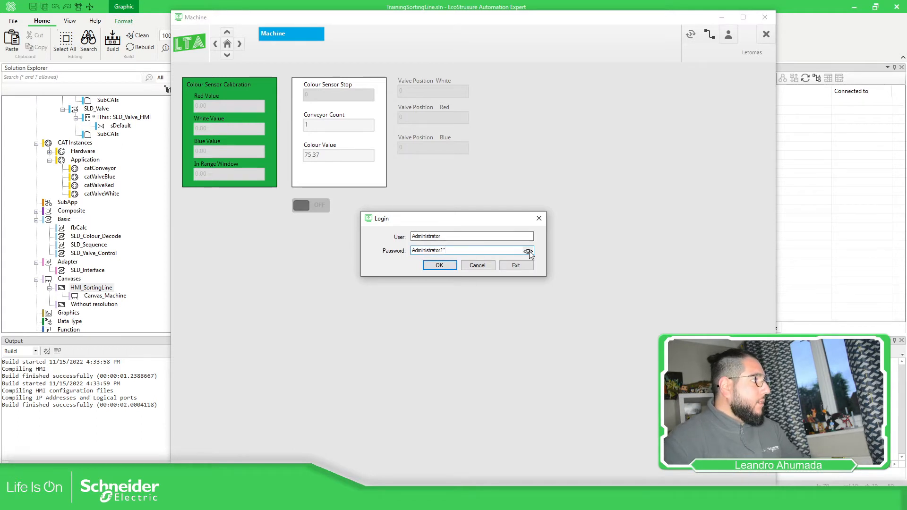
{"action": "left_click", "coordinate": [438, 265]}
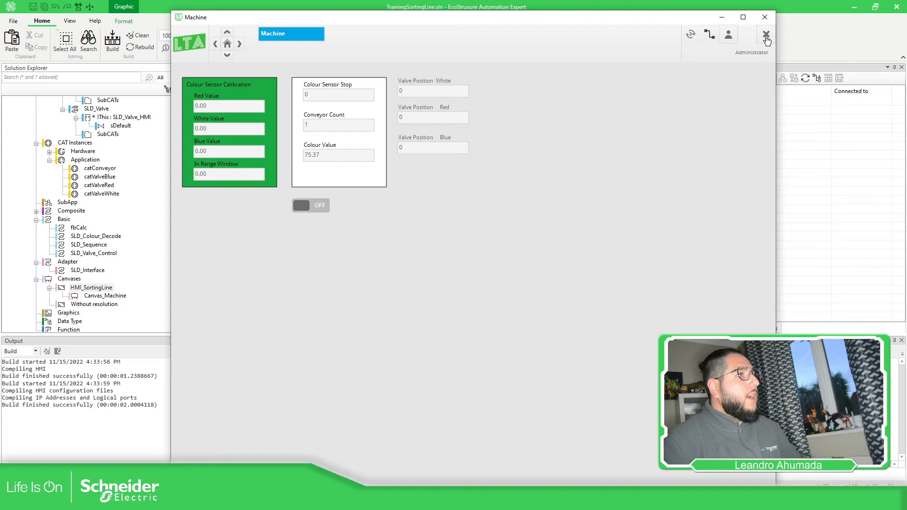
{"action": "left_click", "coordinate": [766, 36]}
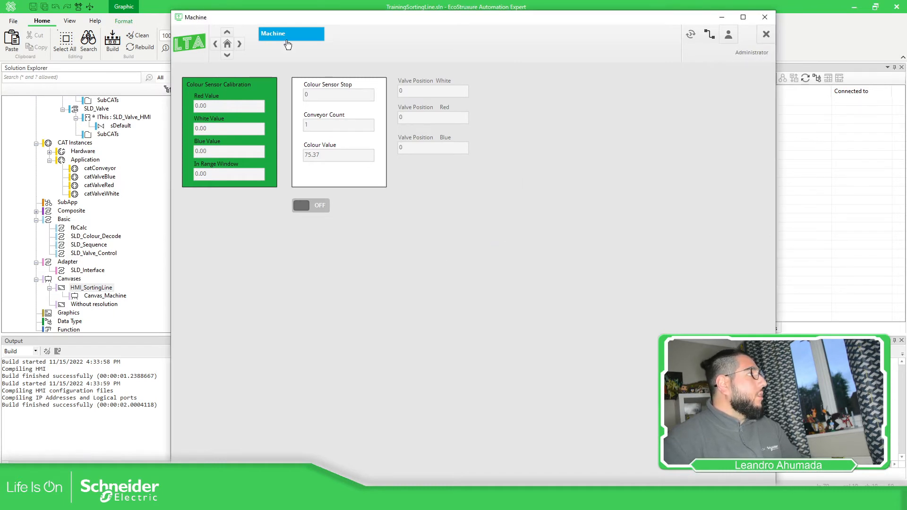
{"action": "left_click", "coordinate": [291, 34]}
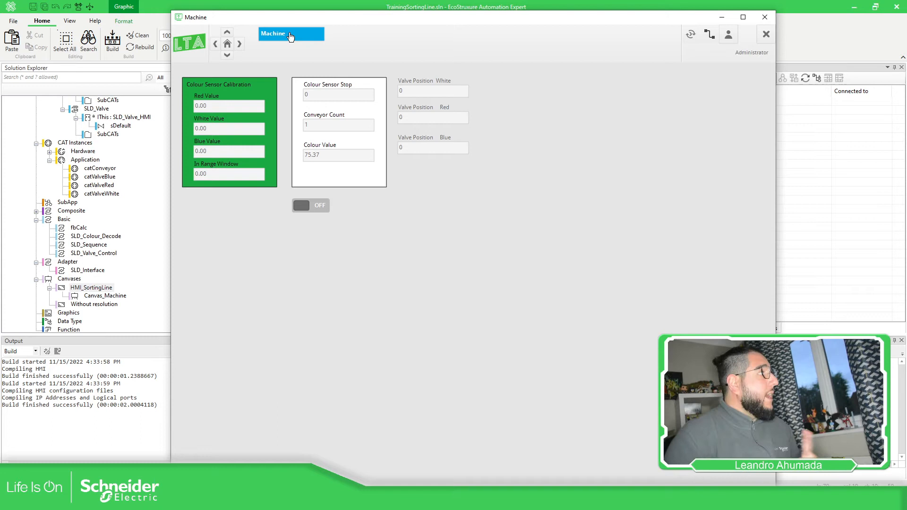
{"action": "mouse_move", "coordinate": [290, 33]}
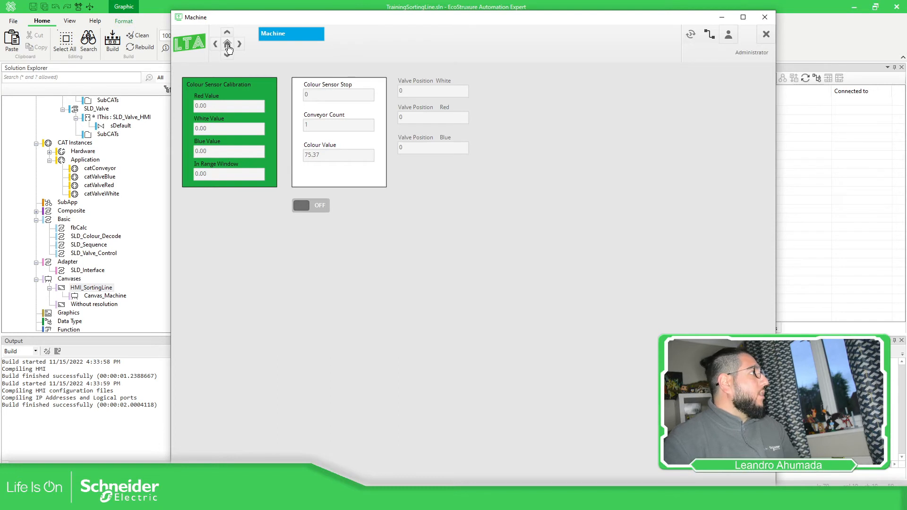
{"action": "left_click", "coordinate": [227, 44]}
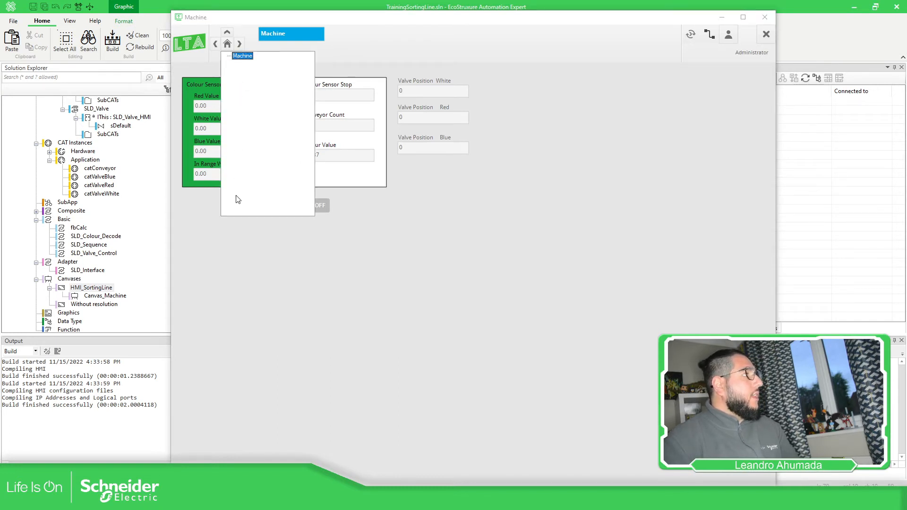
{"action": "mouse_move", "coordinate": [262, 165]}
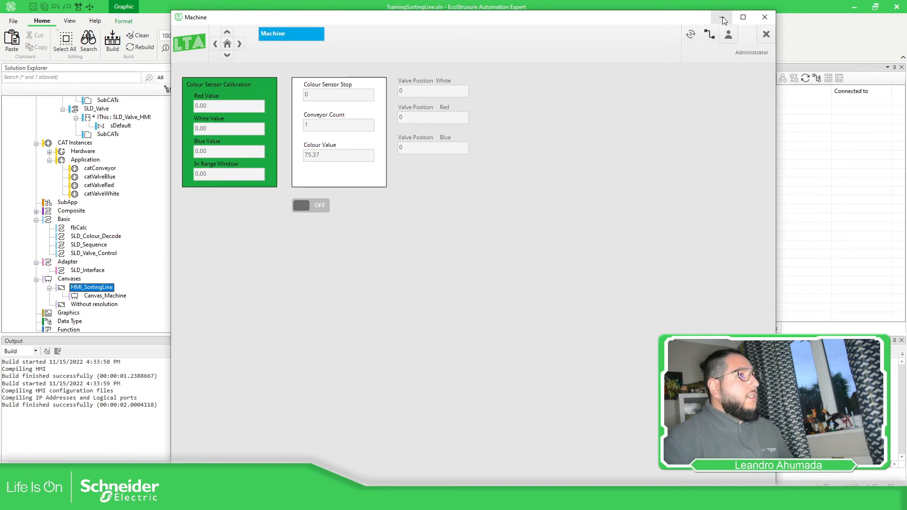
{"action": "mouse_move", "coordinate": [722, 17]}
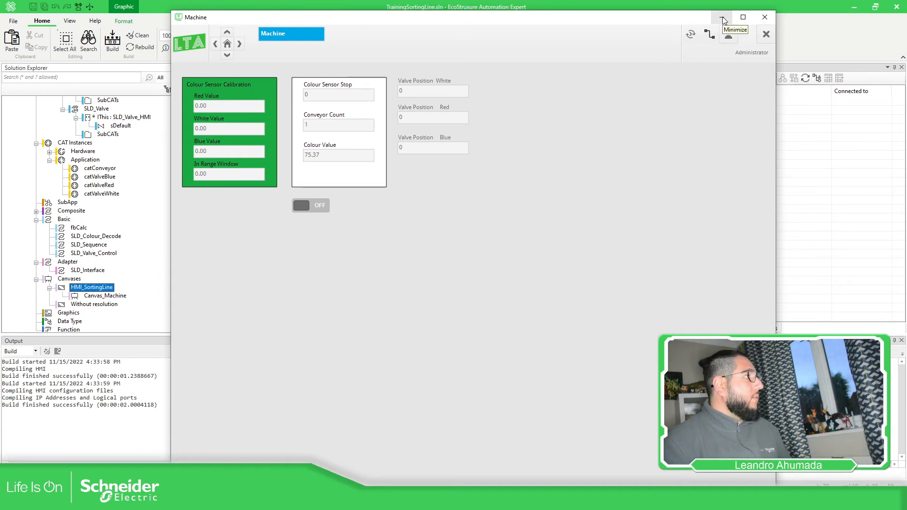
- Minimize the HMI runtime window to reveal the Canvas_Machine editor
{"action": "left_click", "coordinate": [722, 17]}
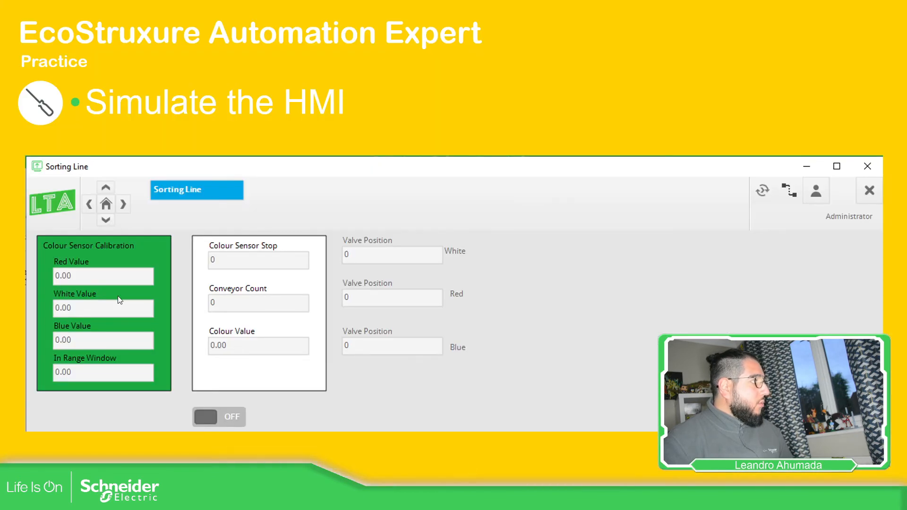
{"action": "mouse_move", "coordinate": [343, 195]}
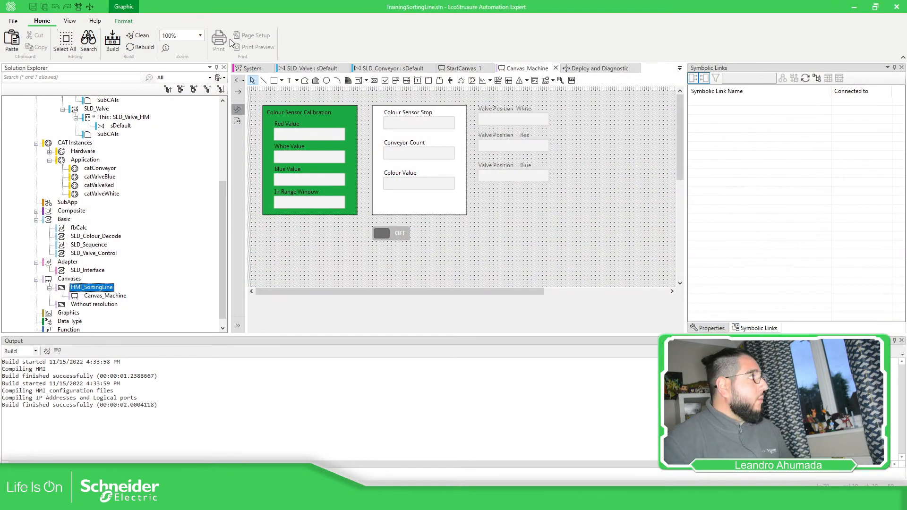
{"action": "left_click", "coordinate": [181, 40]}
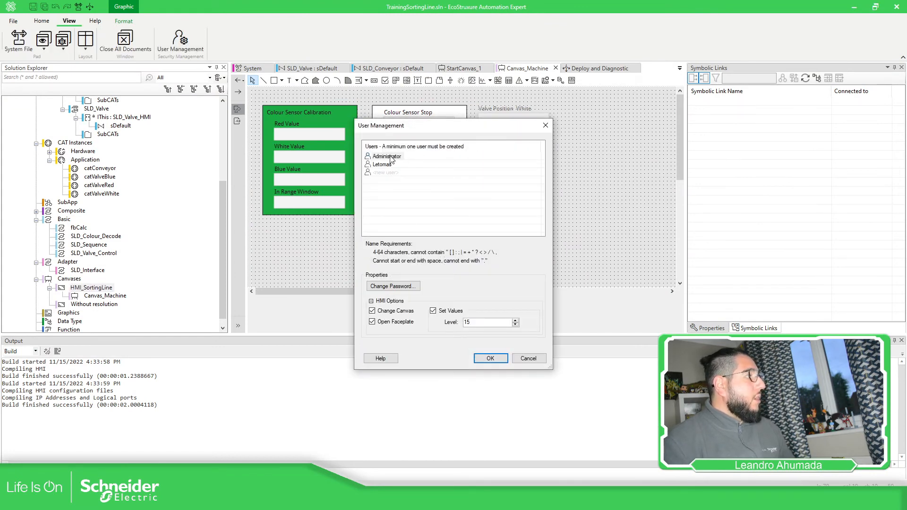
{"action": "left_click", "coordinate": [383, 164]}
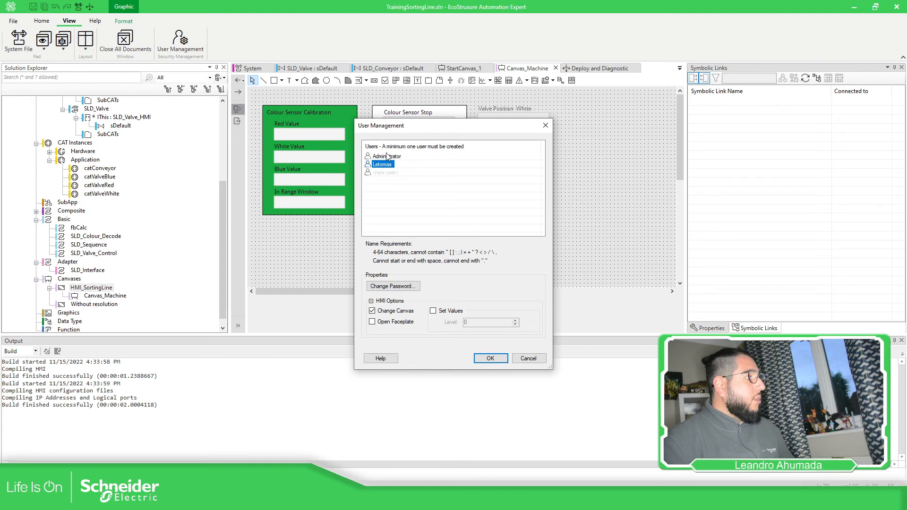
{"action": "left_click", "coordinate": [490, 359]}
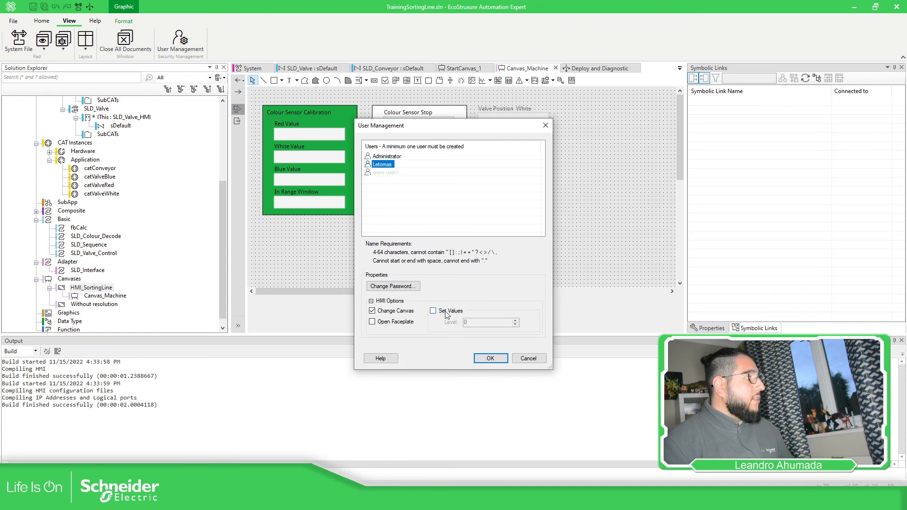
{"action": "left_click", "coordinate": [489, 358]}
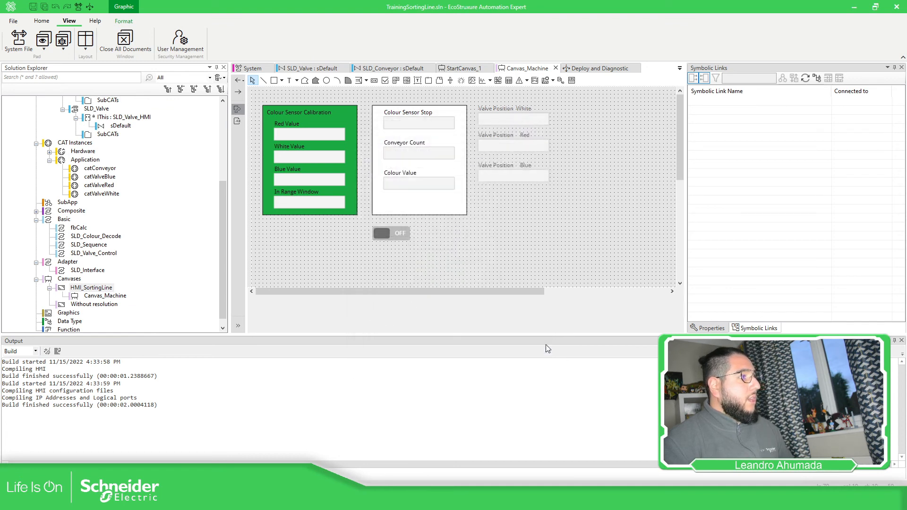